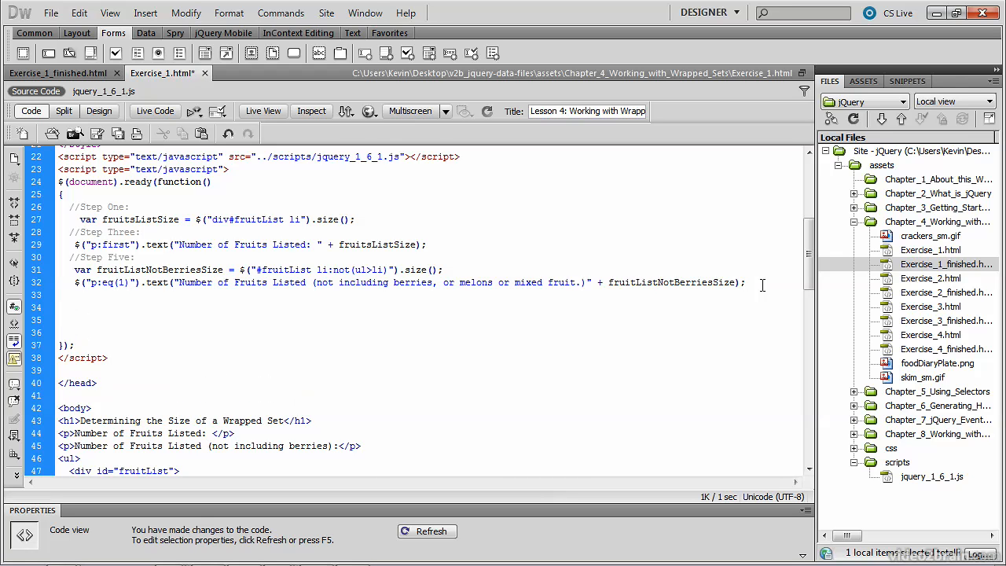
Step: Type the selector $("ul>li") on the empty line 35 of the ready function
type("$")
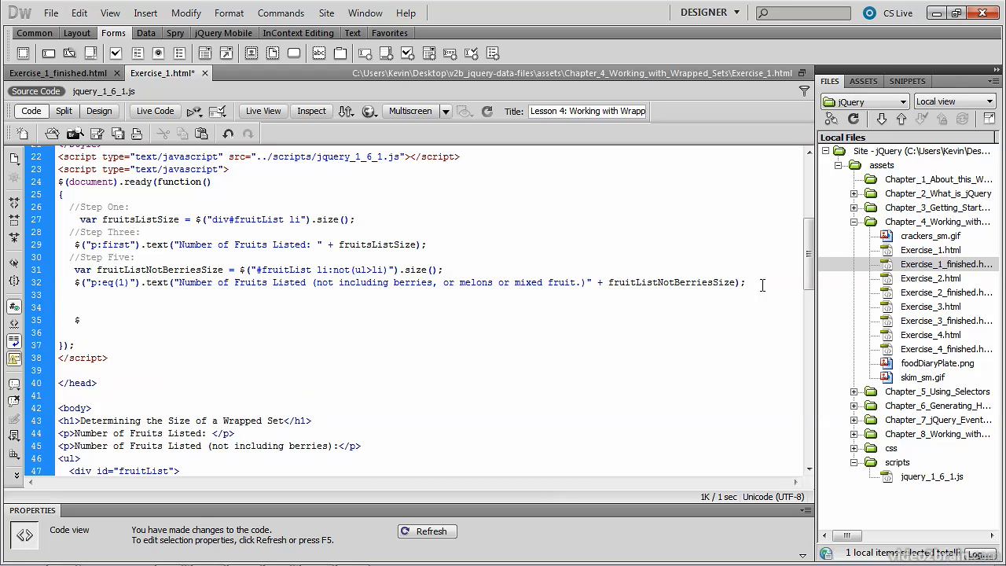
type("(")
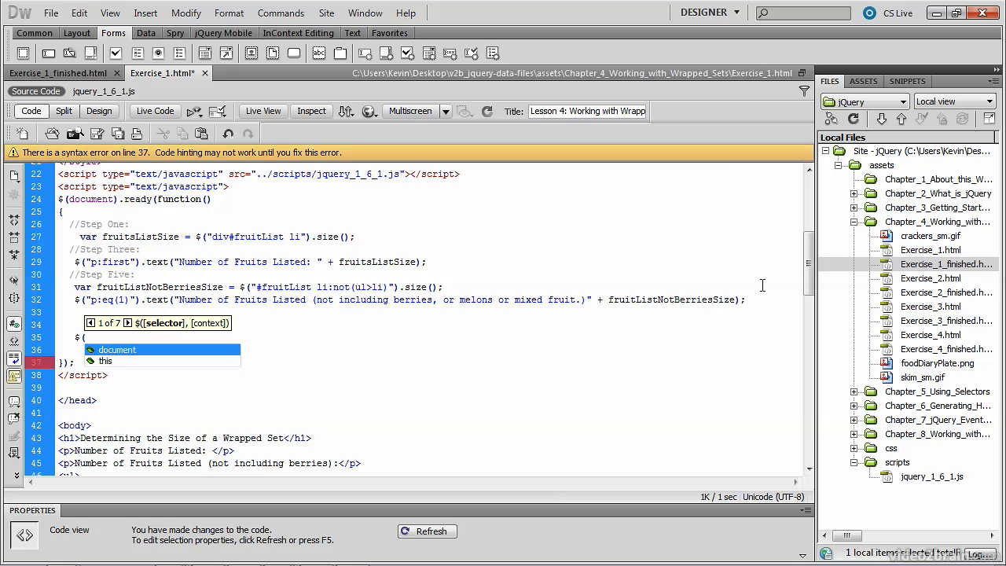
type("\"")
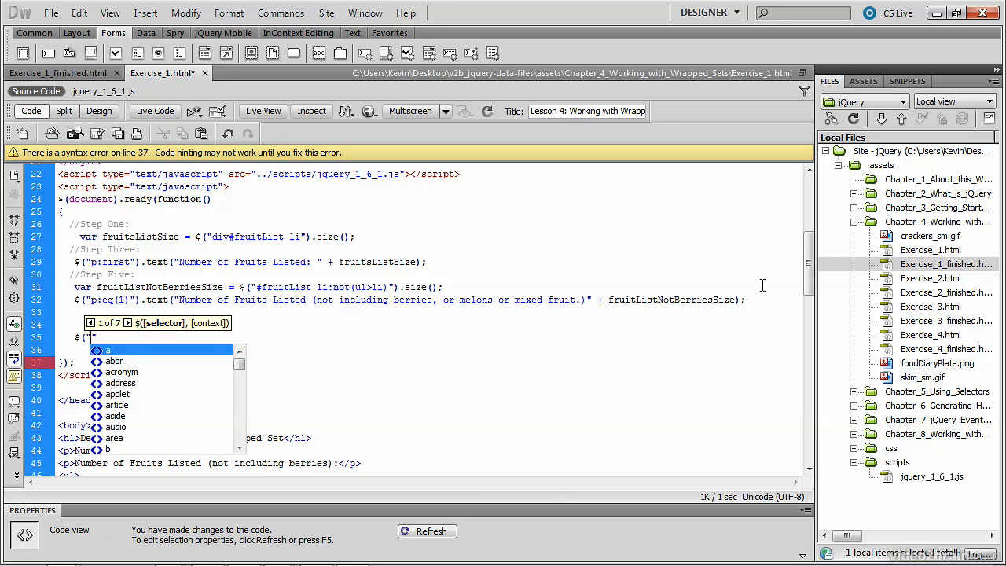
type("ul")
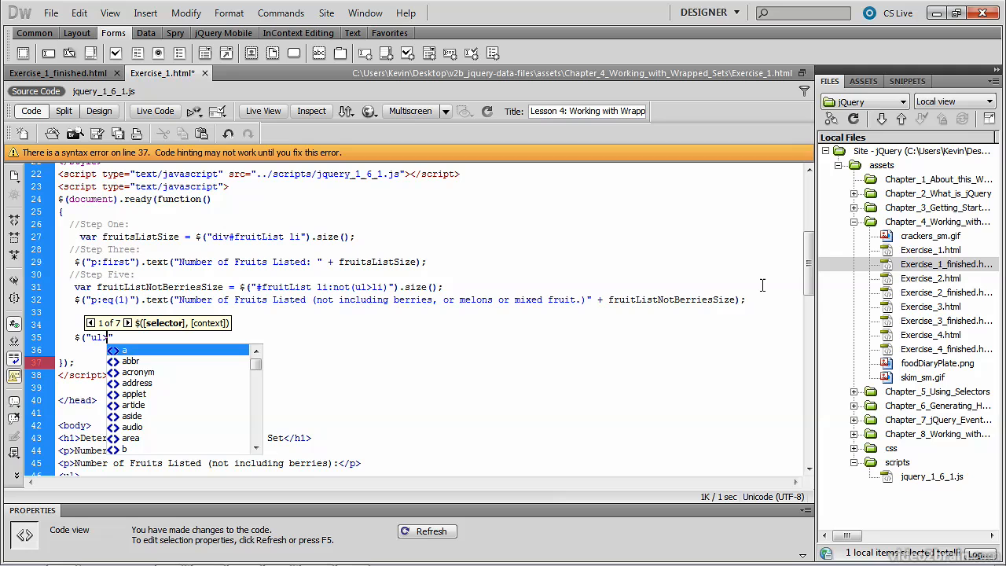
type(">li")
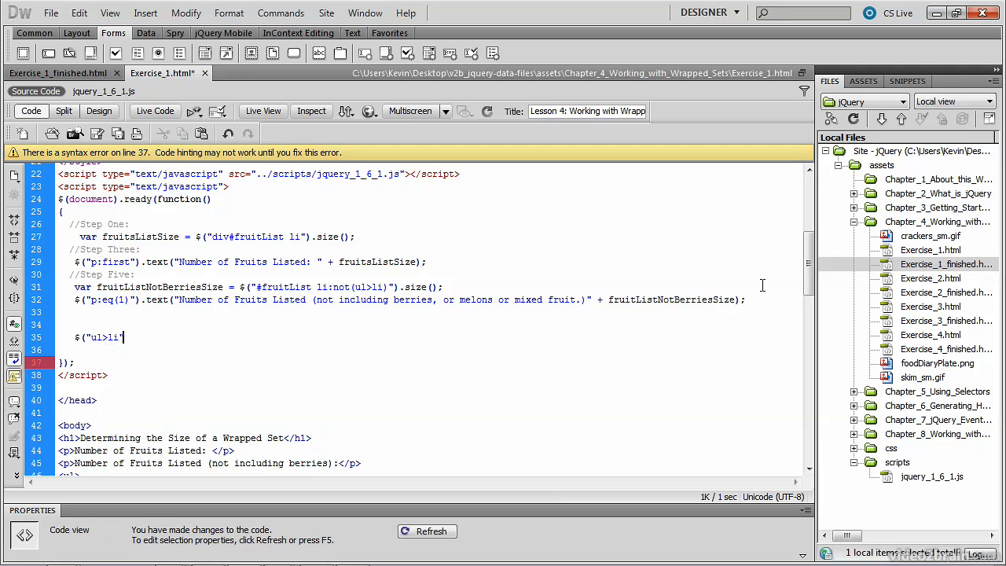
type(")")
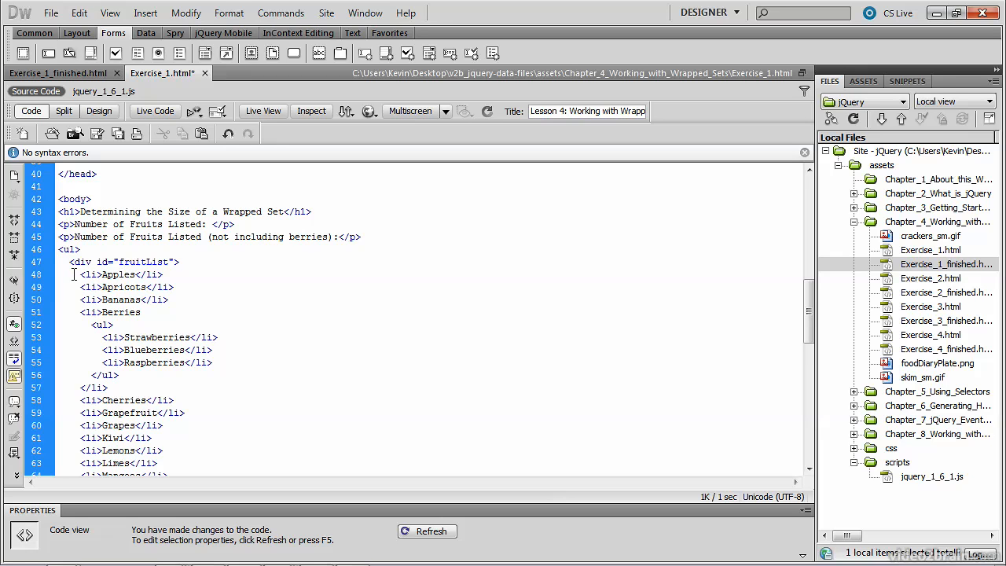
Step: Highlight the fruit items, fruitList div and Berries li tag to show list nesting
left_click_drag(78, 274, 141, 312)
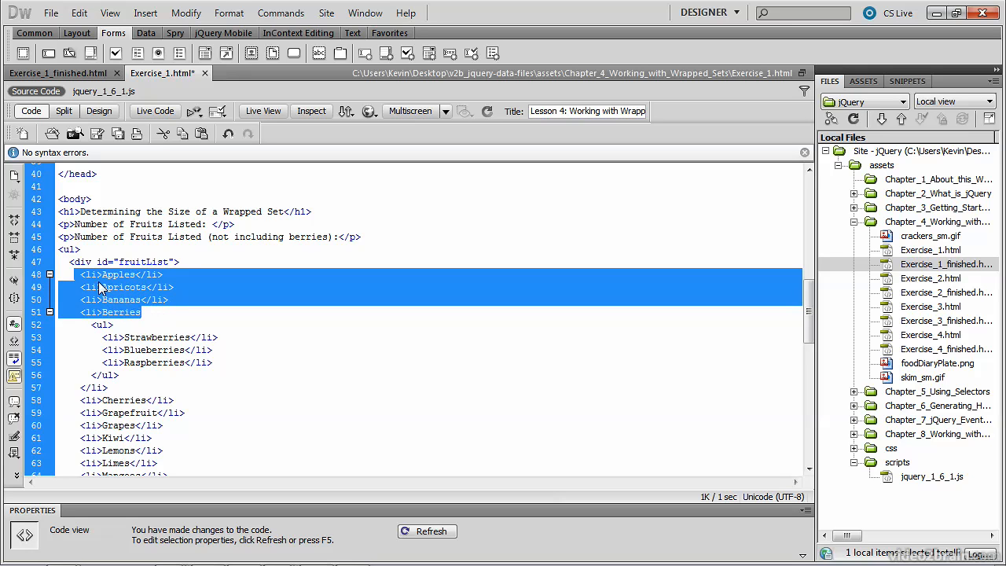
left_click(95, 275)
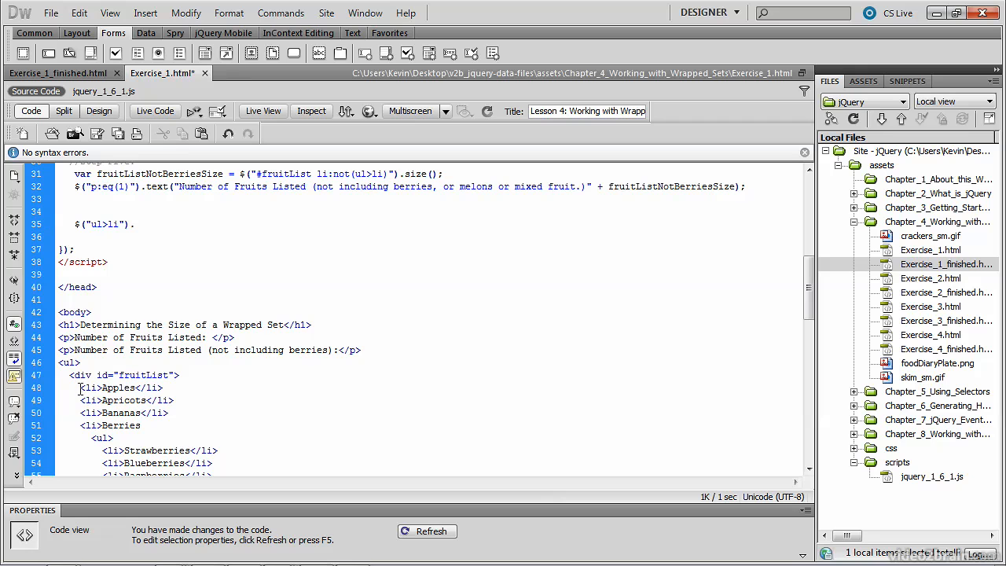
left_click_drag(78, 387, 169, 412)
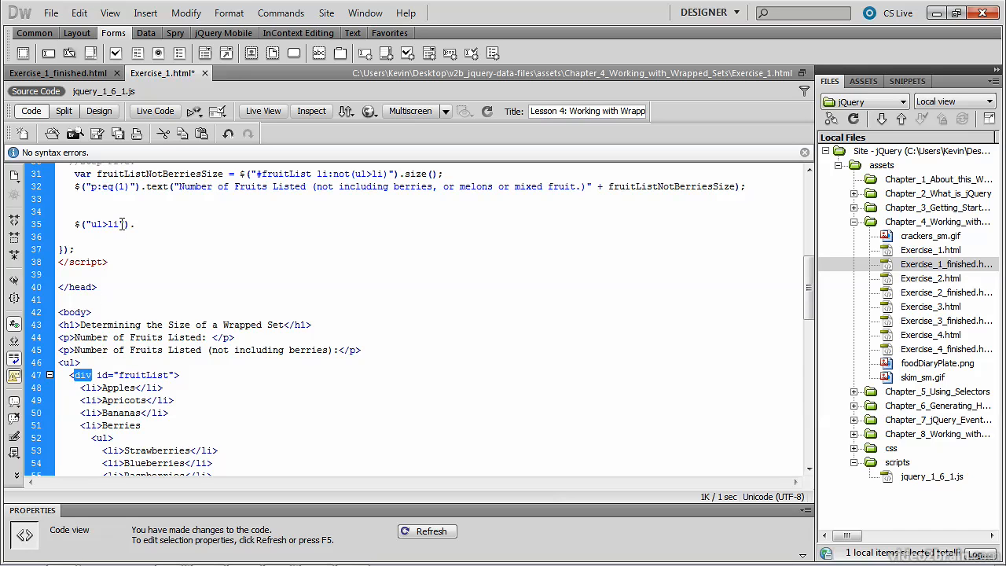
scroll("down", 3)
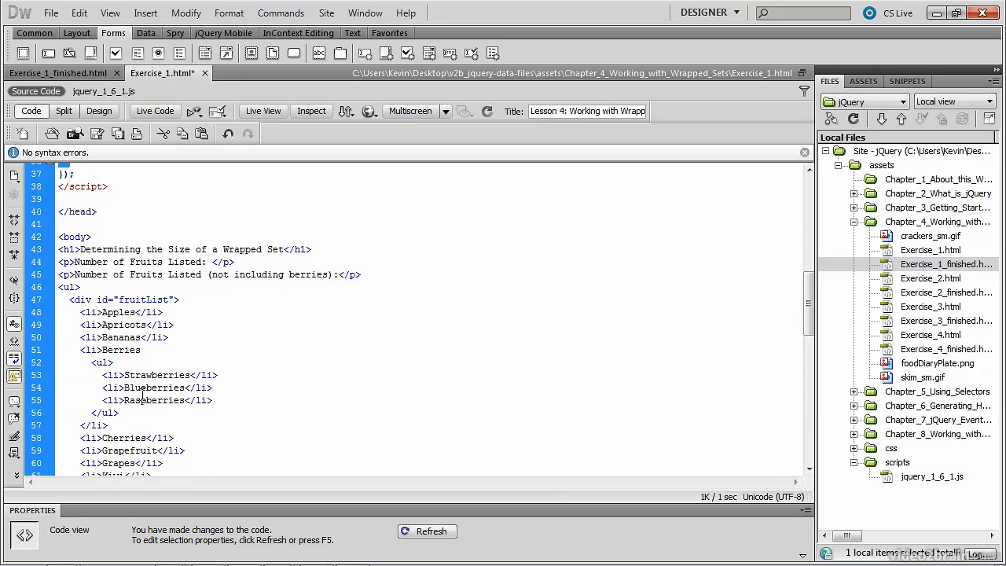
left_click_drag(106, 375, 212, 400)
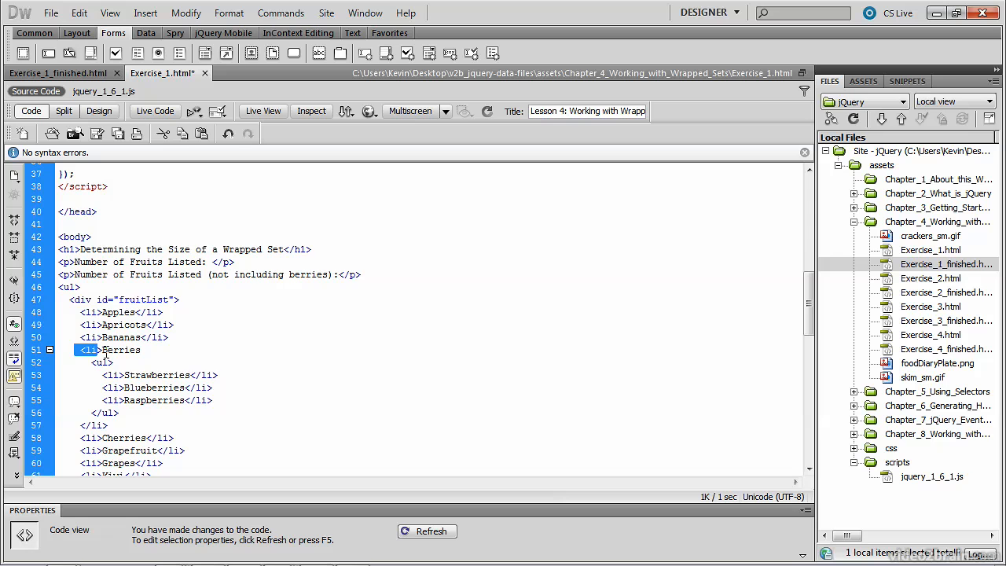
scroll("down", 3)
type("$(\"ul>li\").add(")
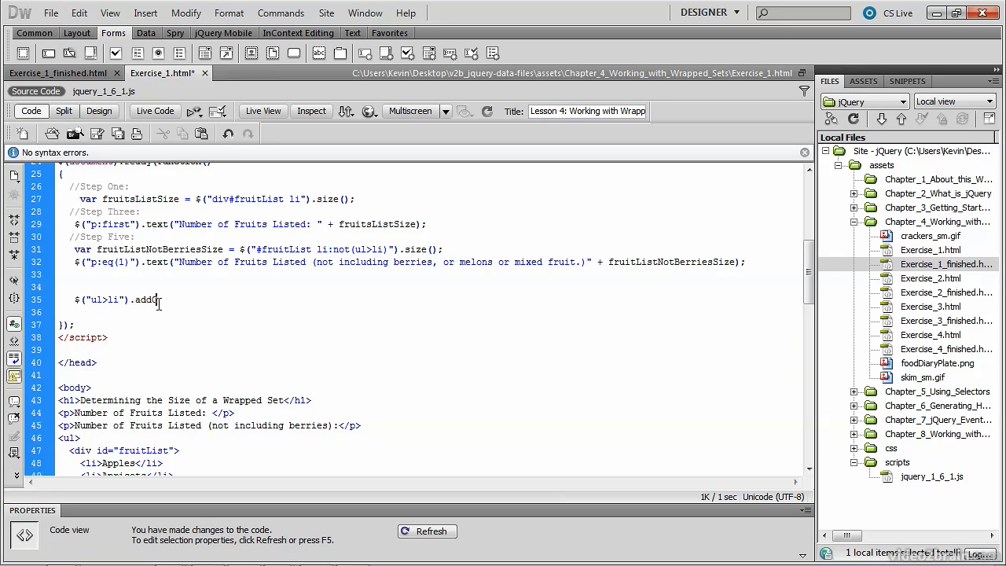
Step: Complete the method call so the statement reads $("ul>li").addClass()
type("lass")
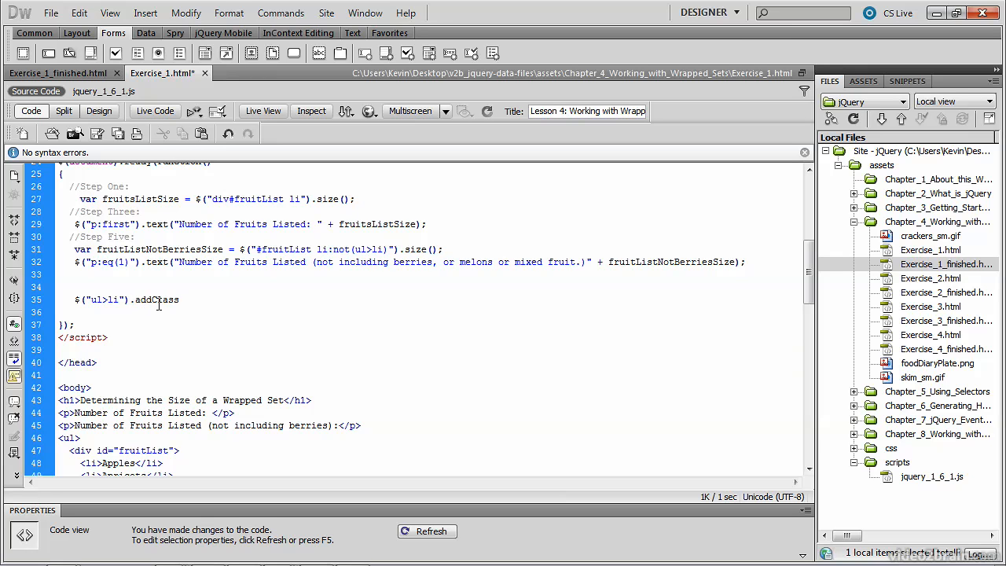
type("()")
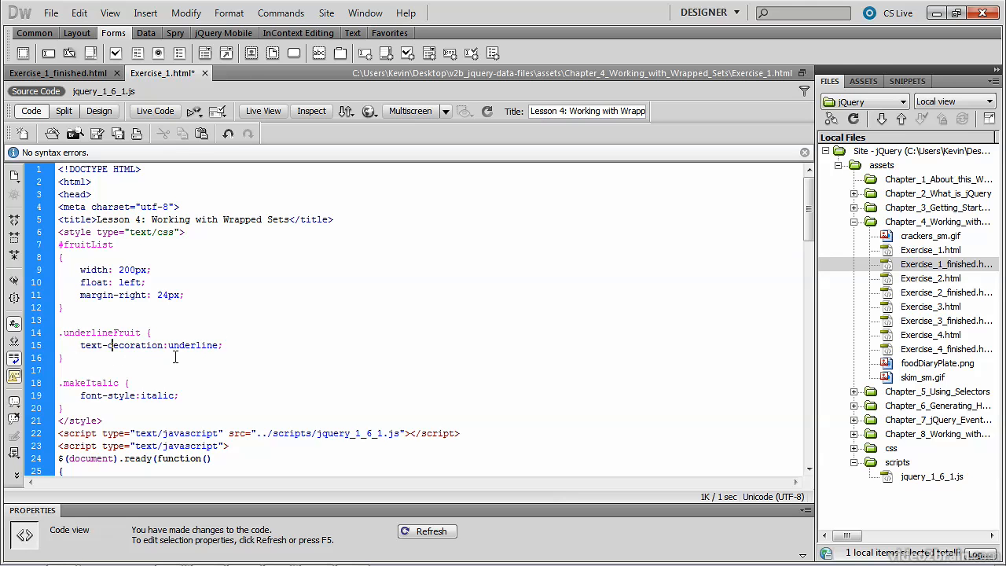
Step: Review the ul>li selector and add a new line after the addClass('underlineFruit') statement
scroll("down", 3)
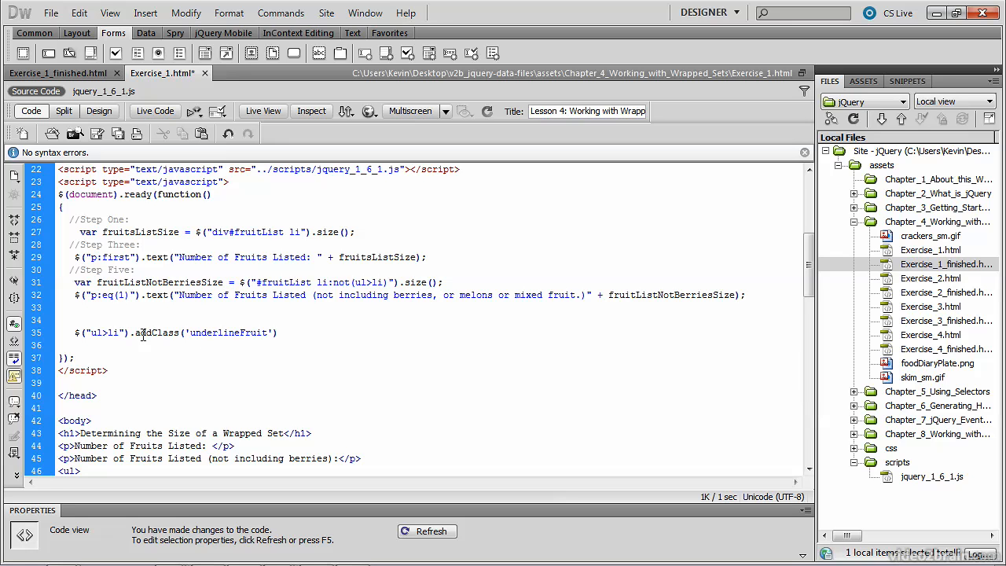
double_click(101, 332)
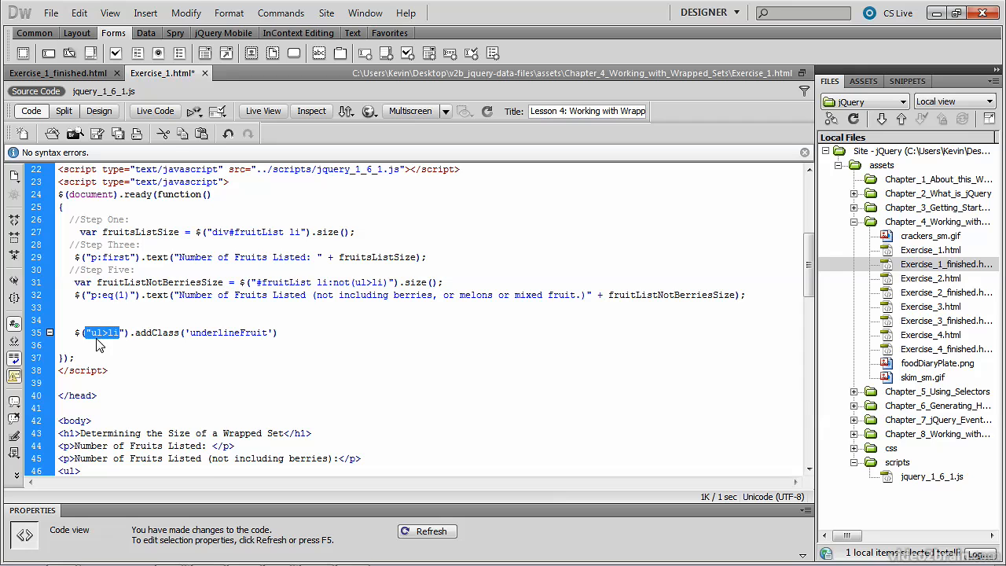
left_click(279, 332)
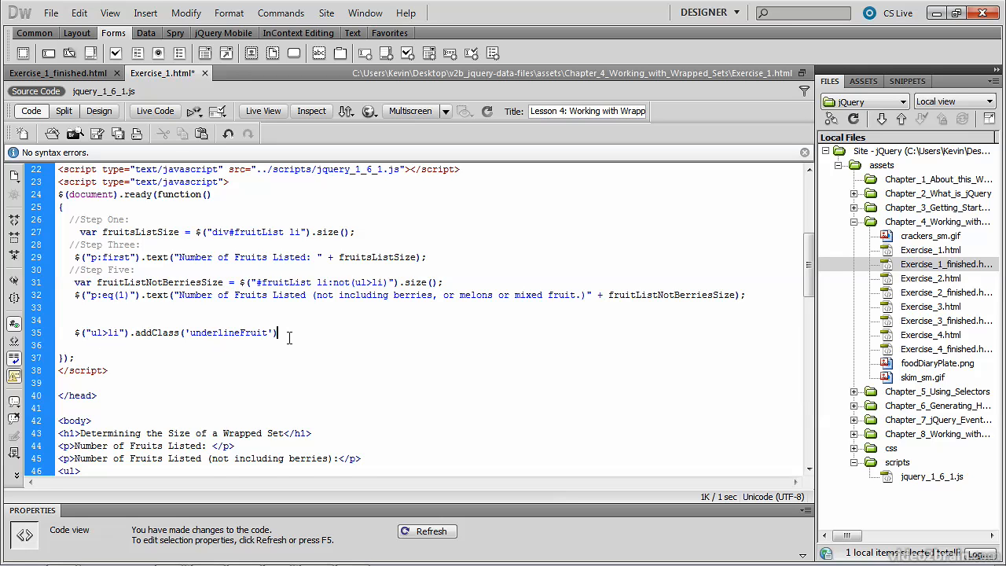
key("enter")
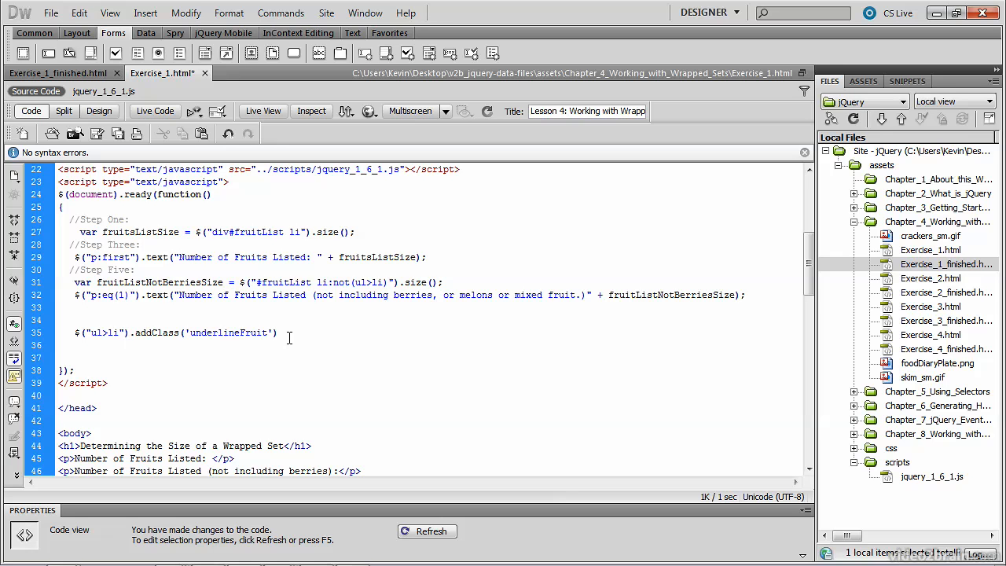
Step: Chain .add('#fruitList li') onto the statement and start the next method with a dot
type(".add('#fruitList ku")
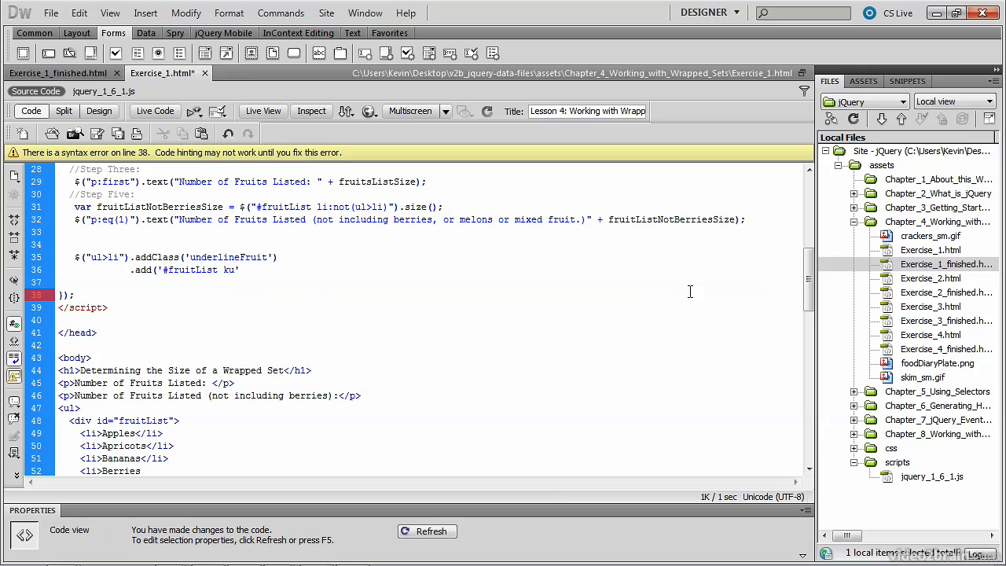
type("li")
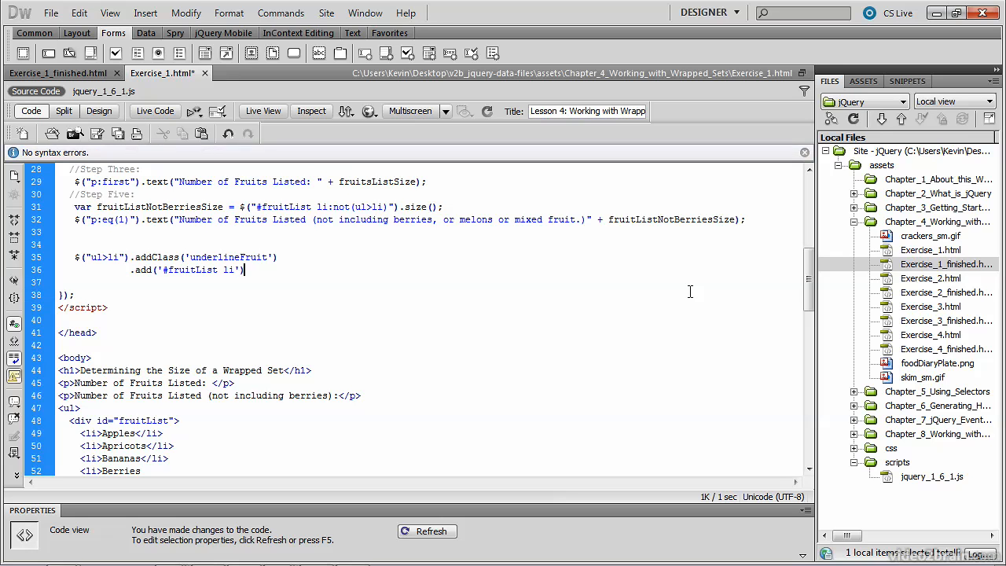
type(".")
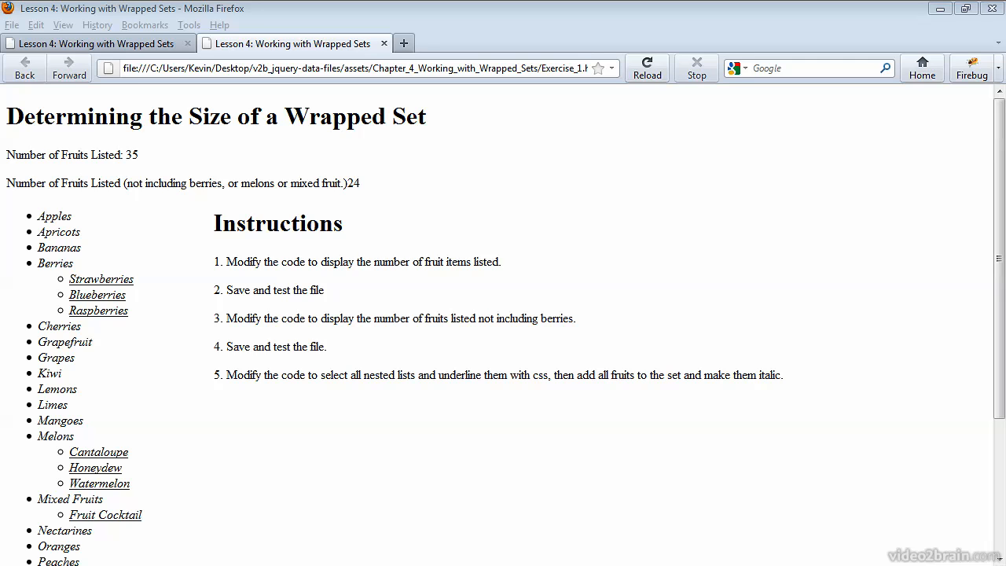
mouse_move(501, 259)
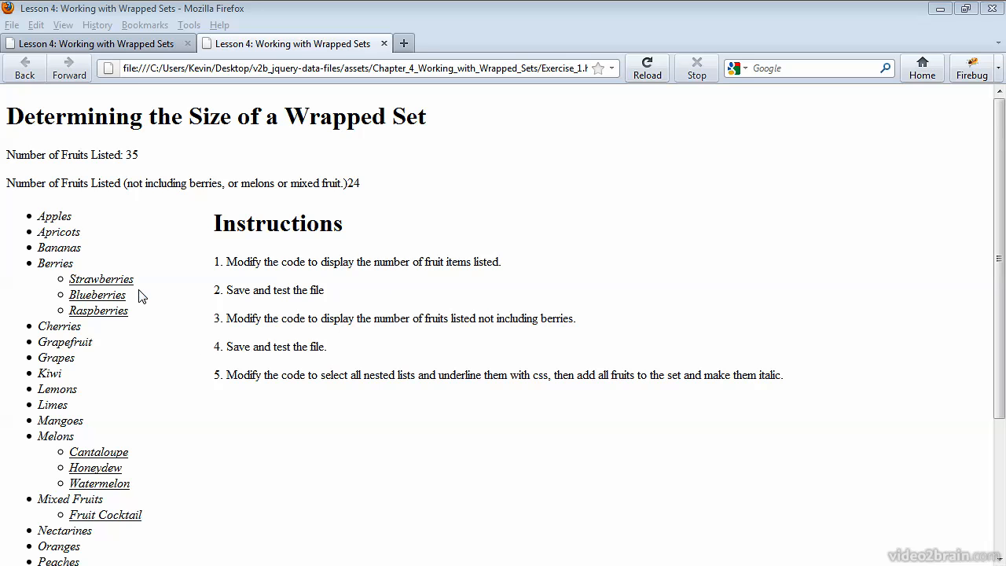
mouse_move(117, 336)
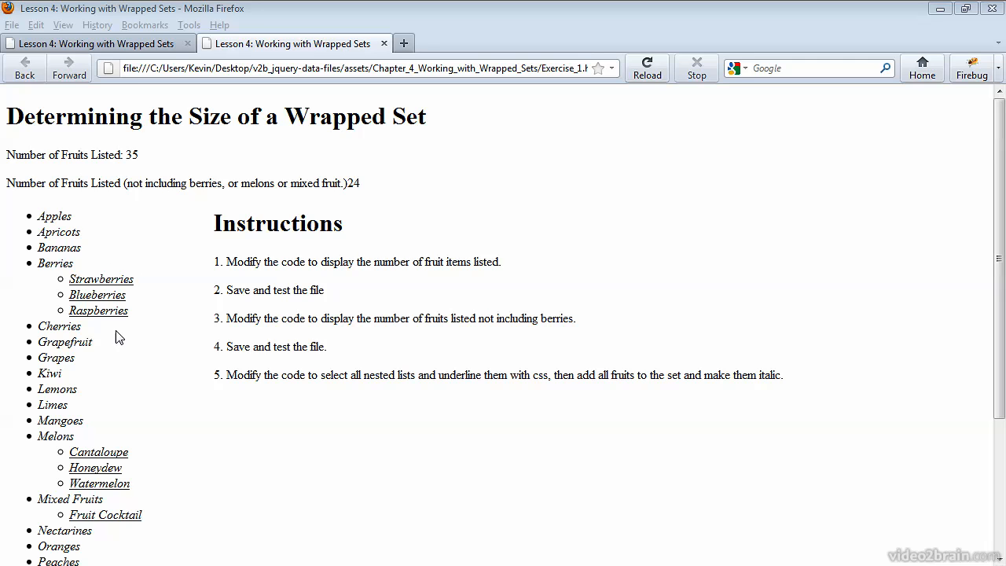
mouse_move(116, 283)
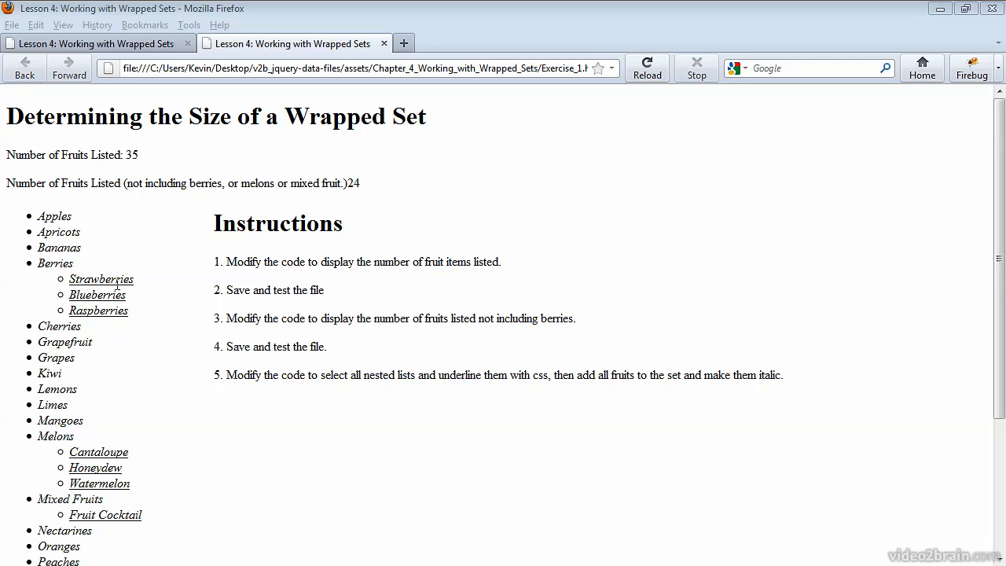
mouse_move(53, 216)
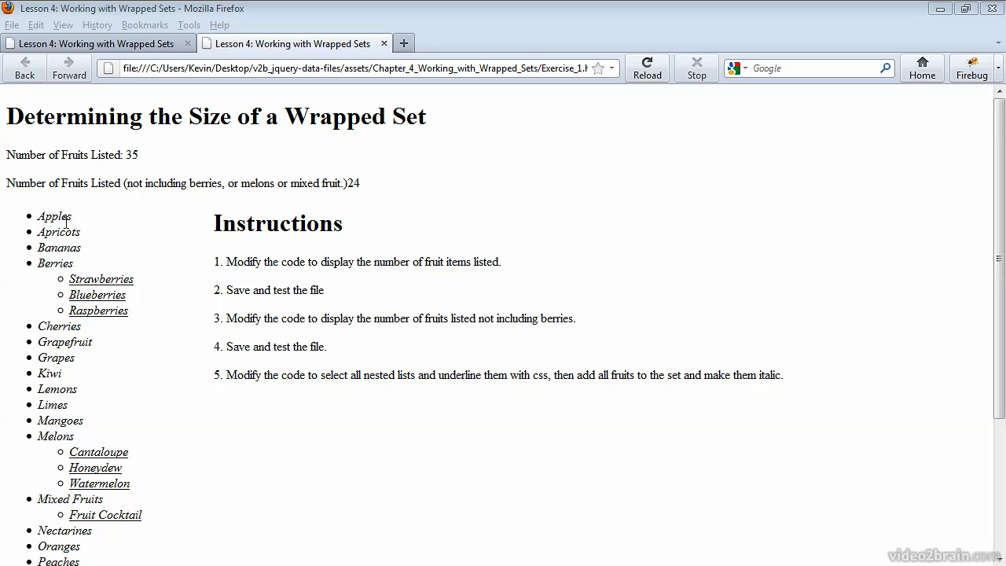
mouse_move(96, 280)
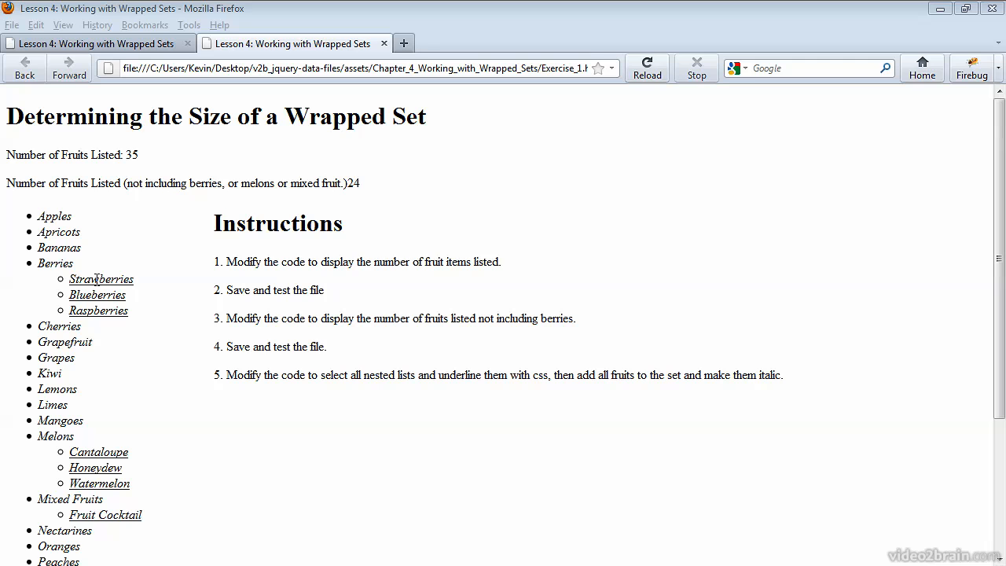